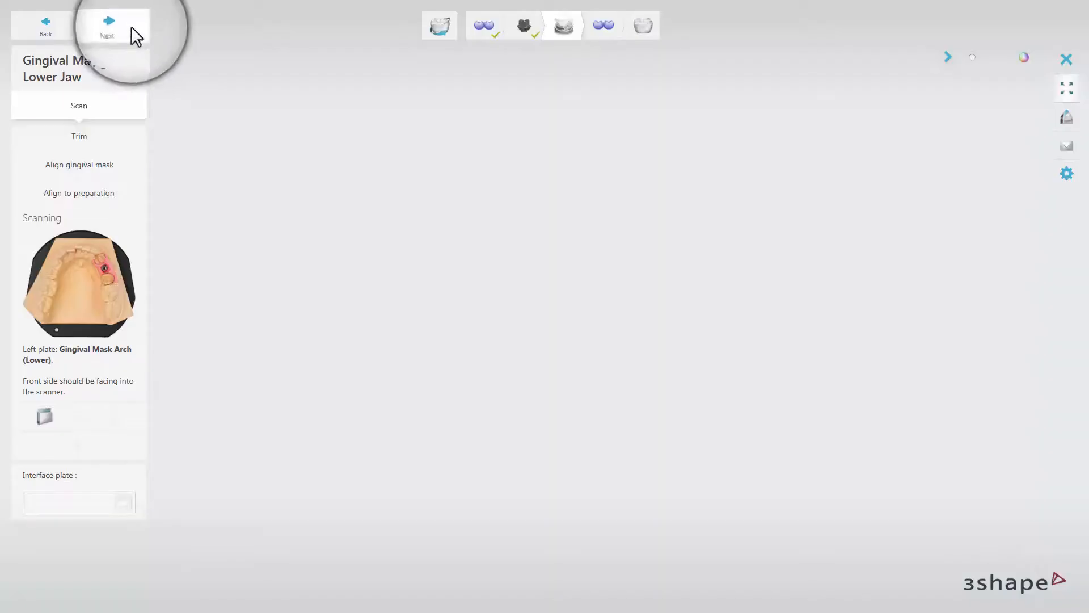
Prescan the lower-jaw gingival mask, keep the green area of interest, and run the full scan
click(111, 26)
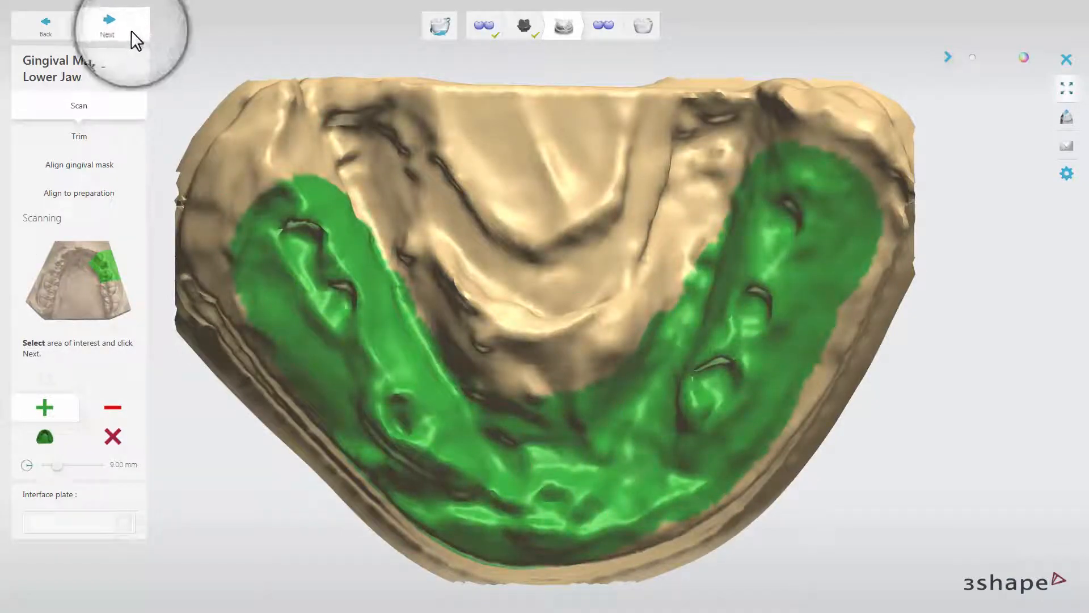
click(111, 25)
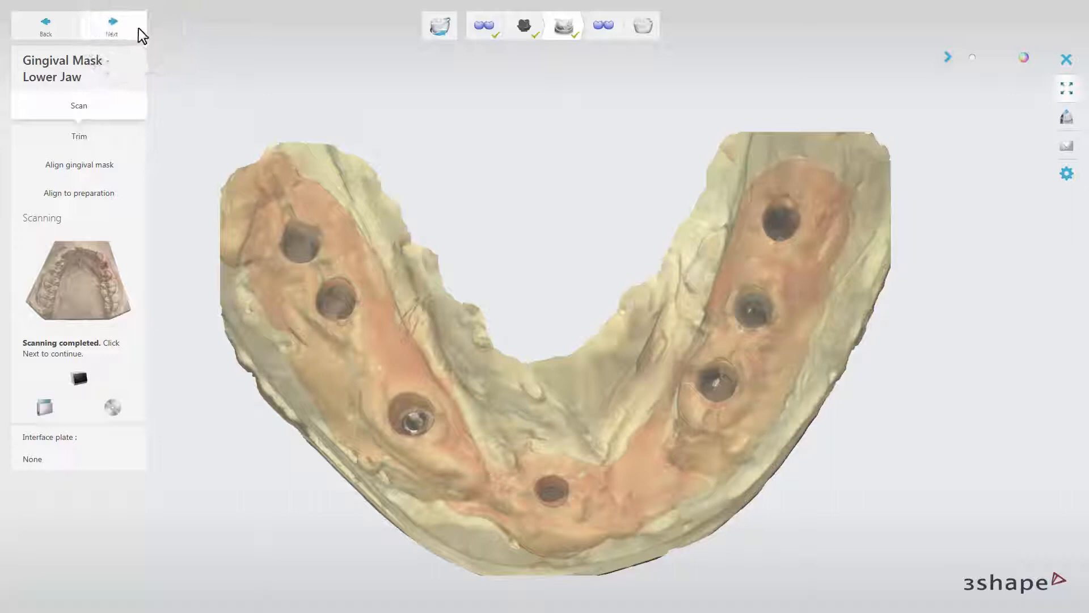
Accept the automatic gingival mask alignment to the lower-jaw preparation model
click(111, 25)
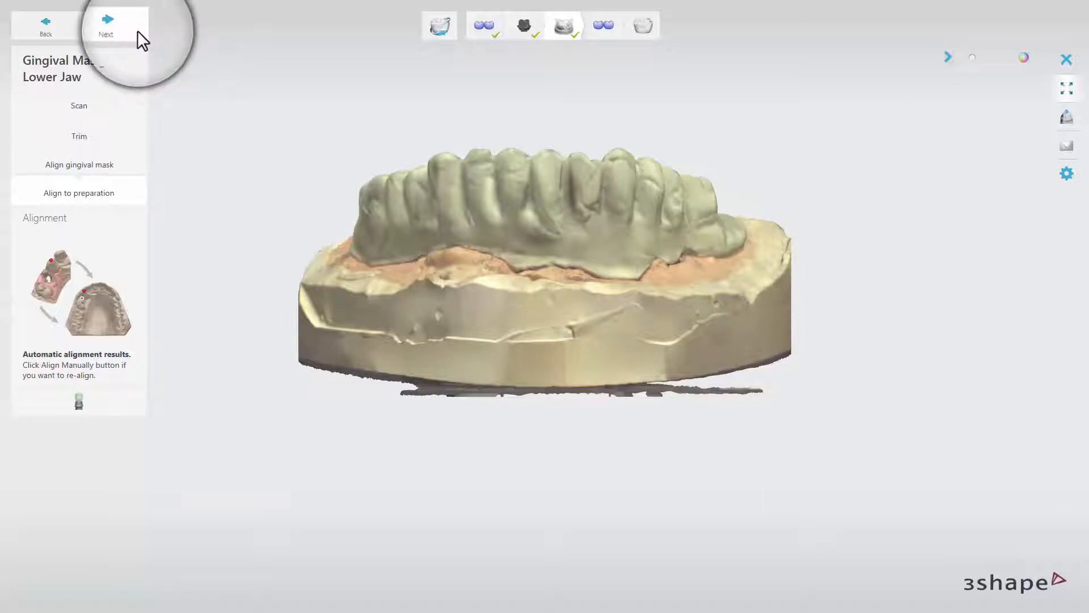
click(105, 26)
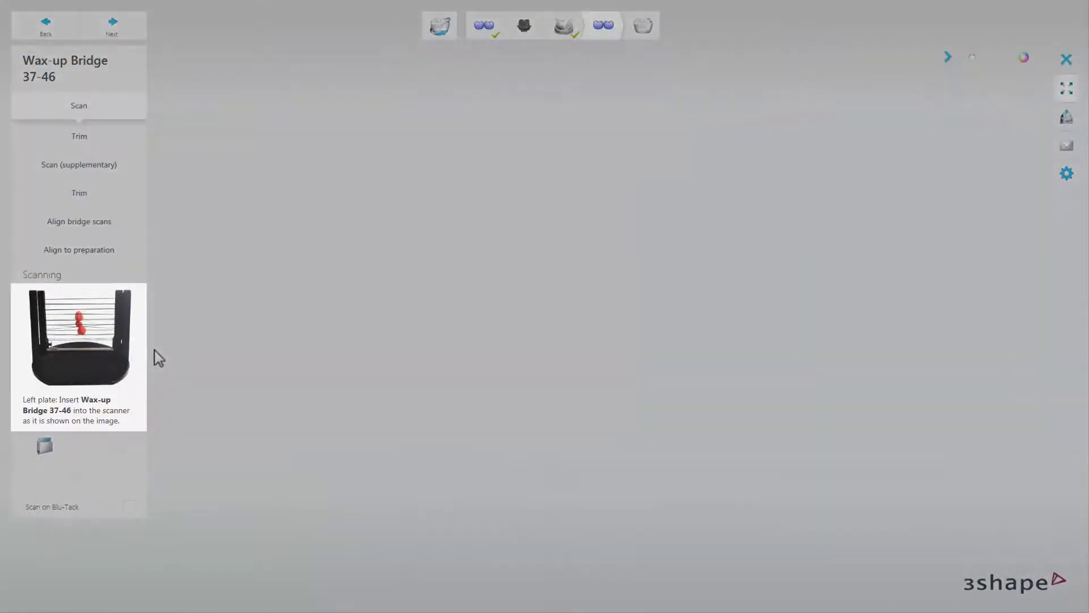
Scan the wax-up bridge 37-46 on the left plate until scanning completes
click(111, 26)
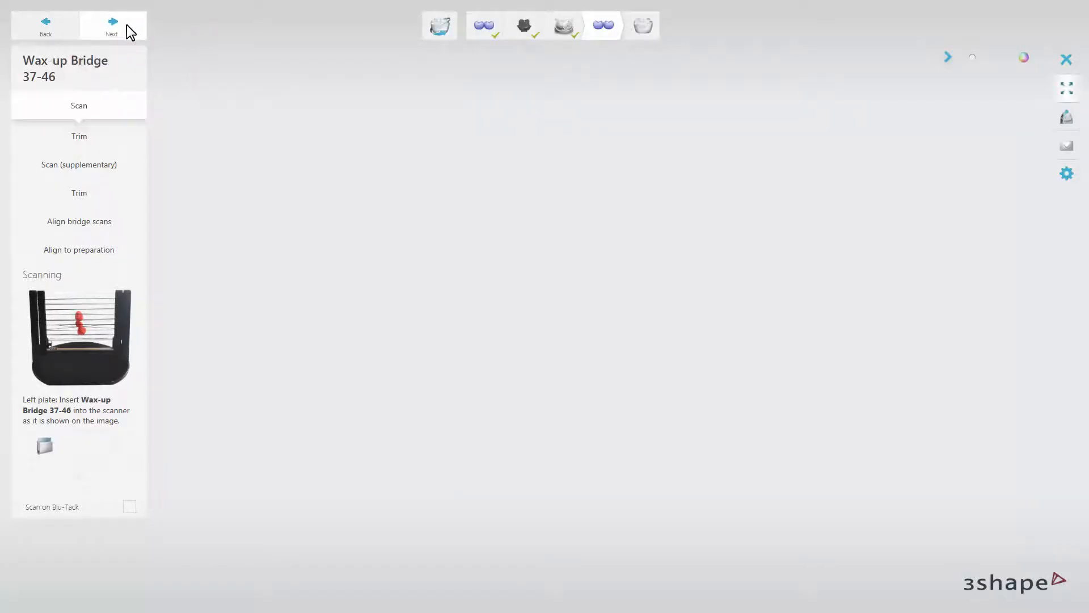
click(111, 25)
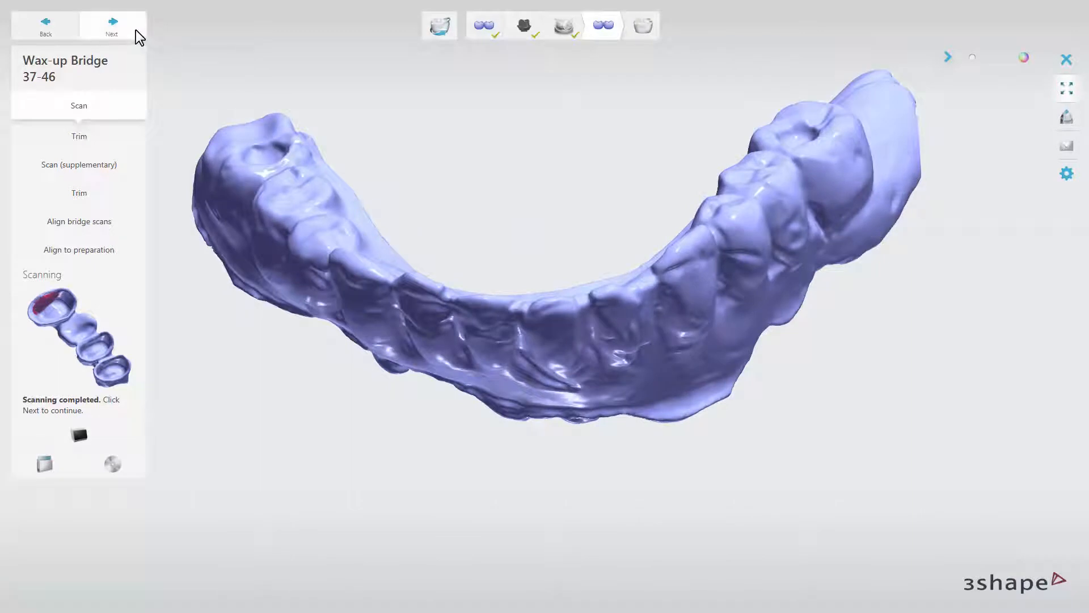
click(112, 25)
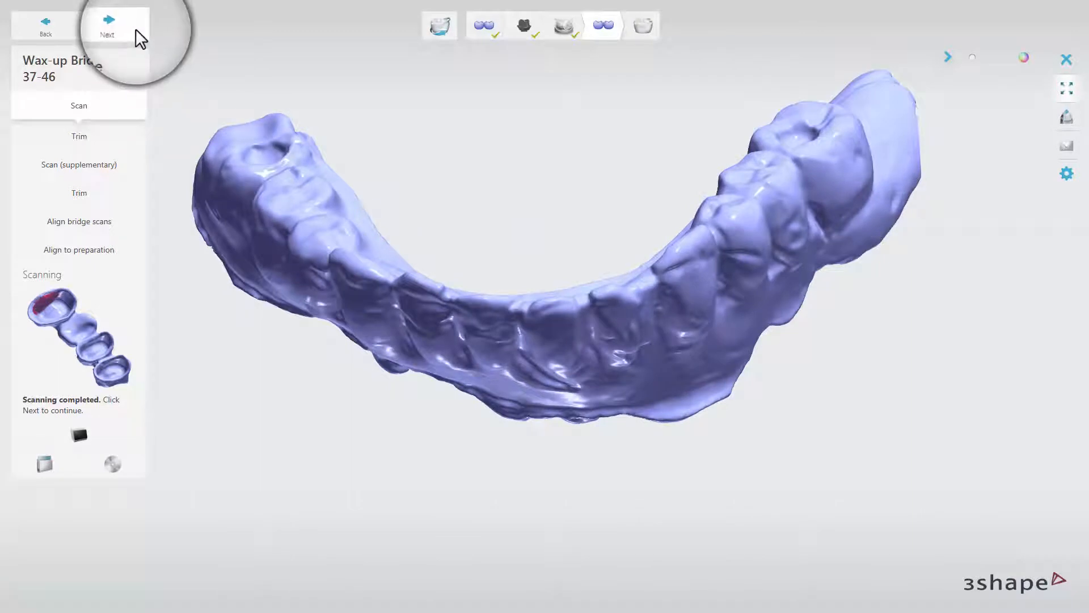
Skip trimming the bridge scan and reach Align to preparation
click(108, 26)
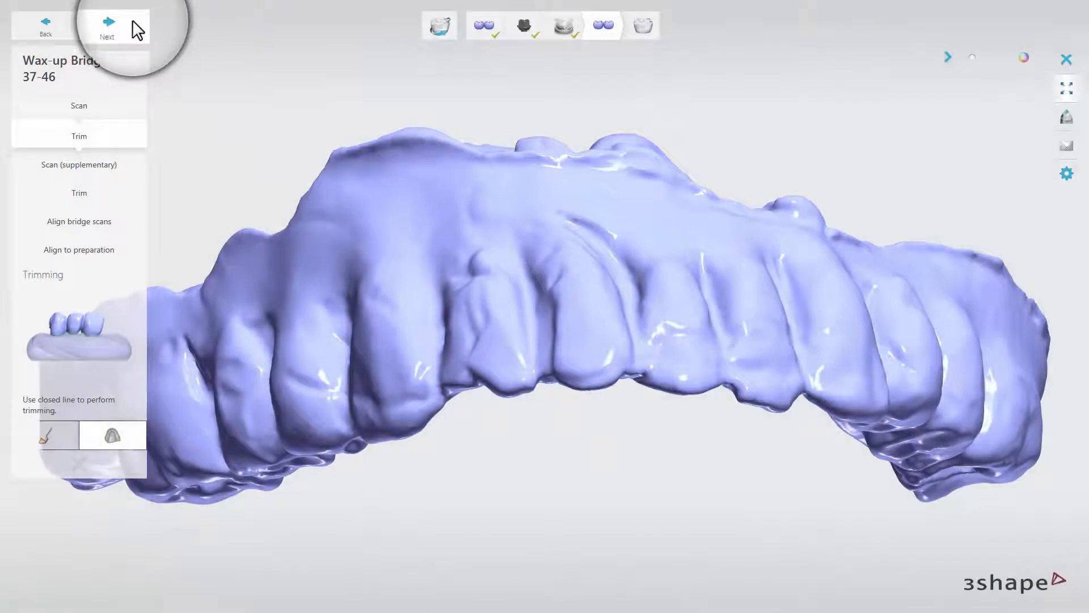
click(111, 29)
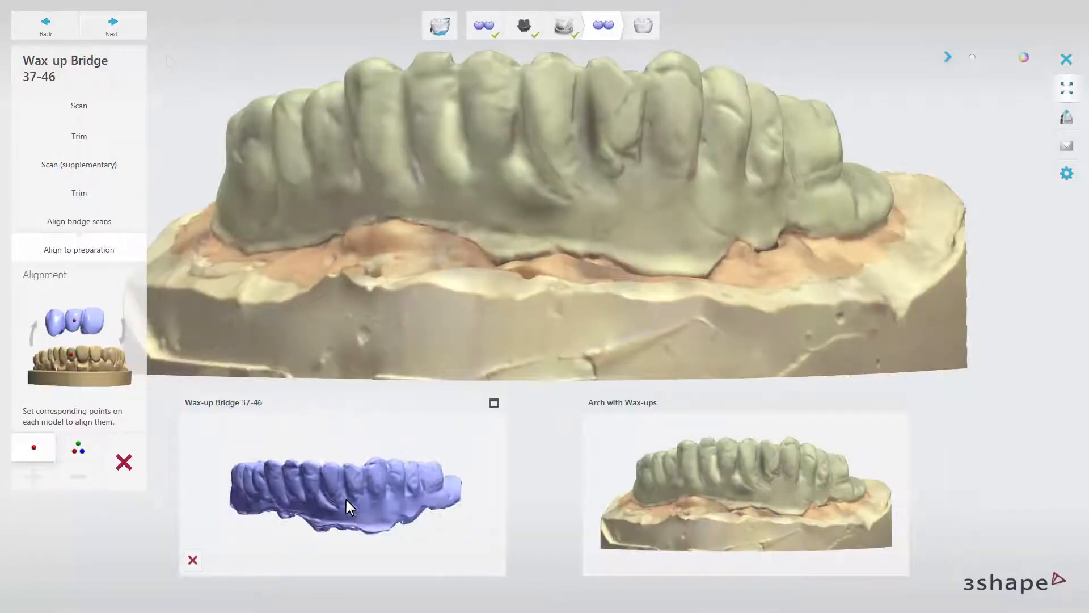
Accept the bridge-to-arch alignment with wax-ups and proceed to Design, saving the scans
drag(348, 507, 260, 489)
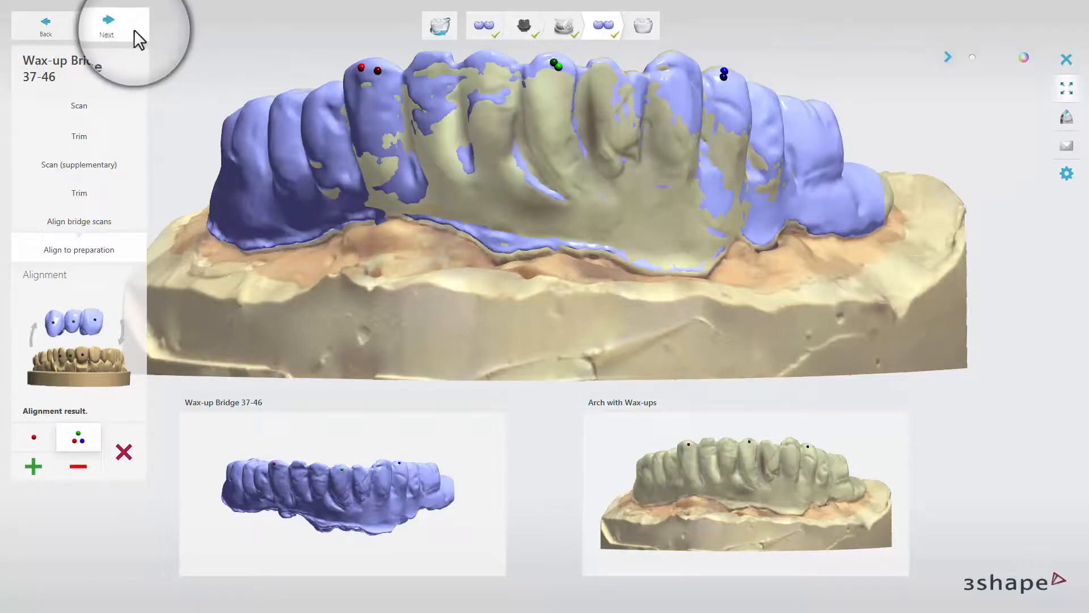
click(105, 26)
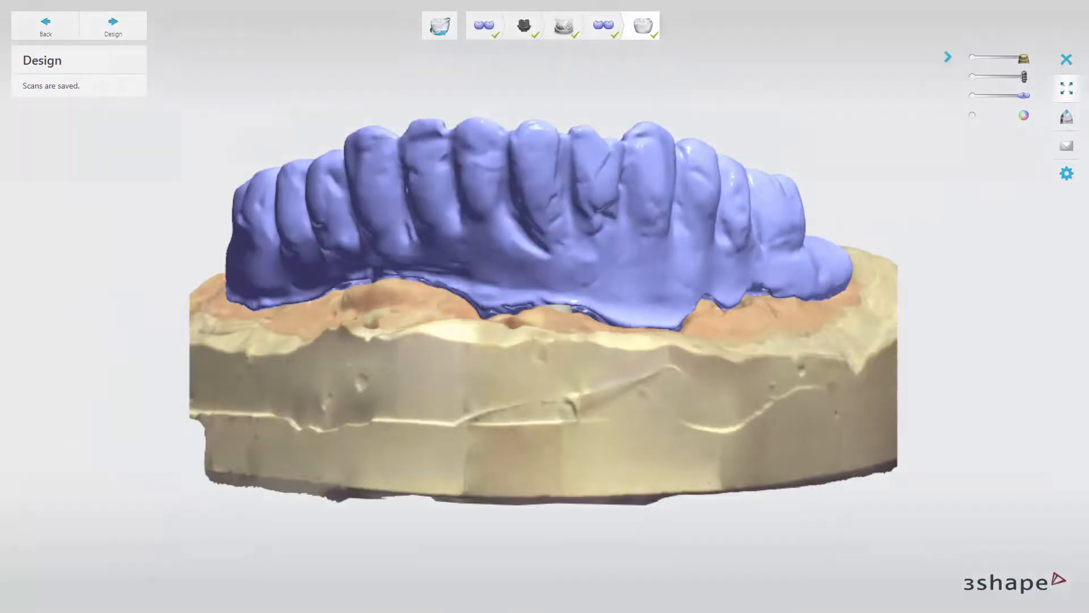
click(112, 25)
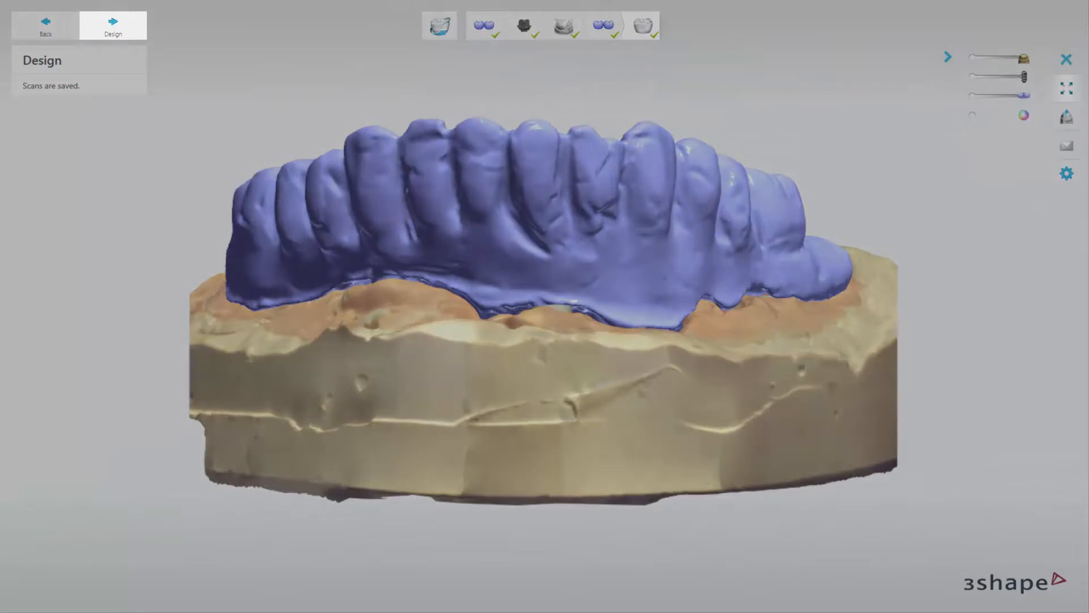